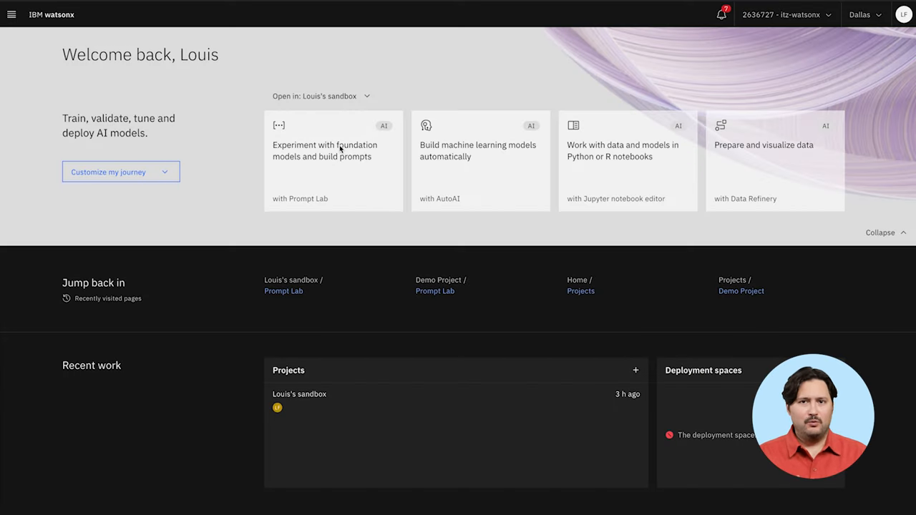
- Open Prompt Lab from the 'Experiment with foundation models and build prompts' tile
left_click(333, 159)
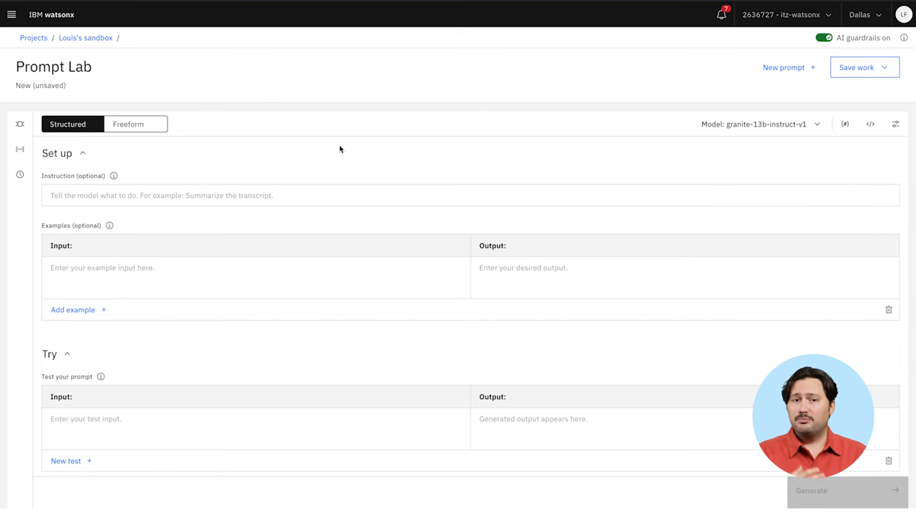
- Generate the Earnings call summary sample, then load the Sentiment classification sample
left_click(20, 124)
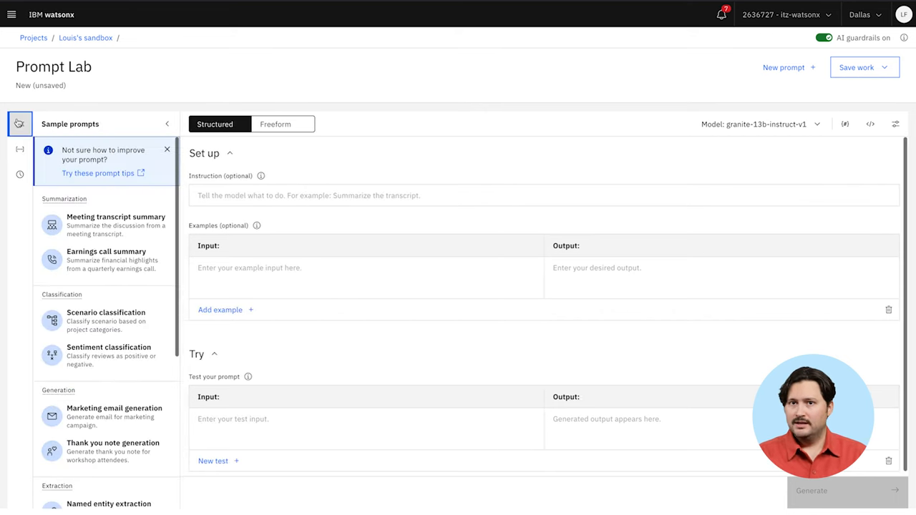
scroll("down", 3)
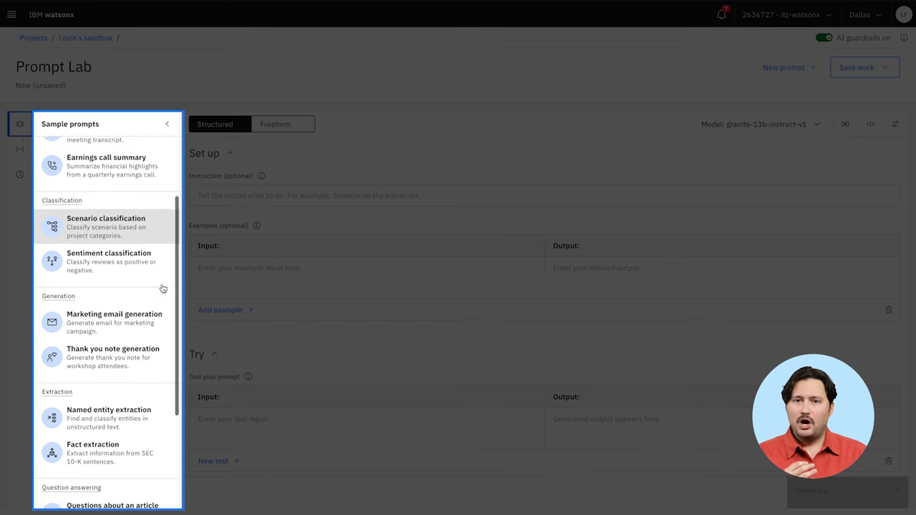
scroll("down", 3)
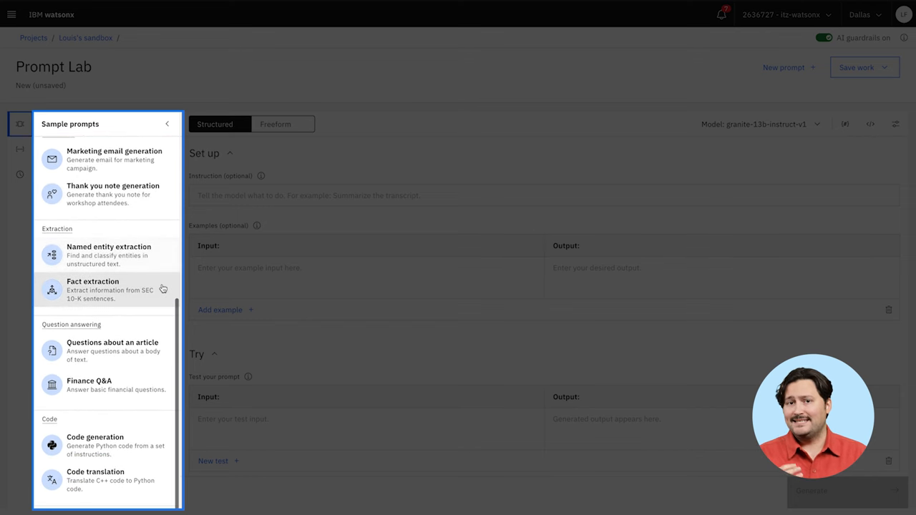
left_click(106, 259)
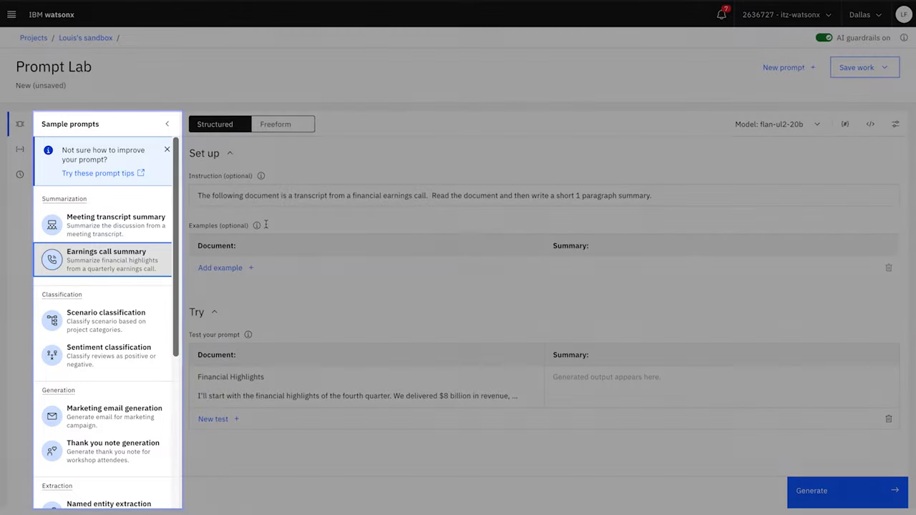
left_click(812, 490)
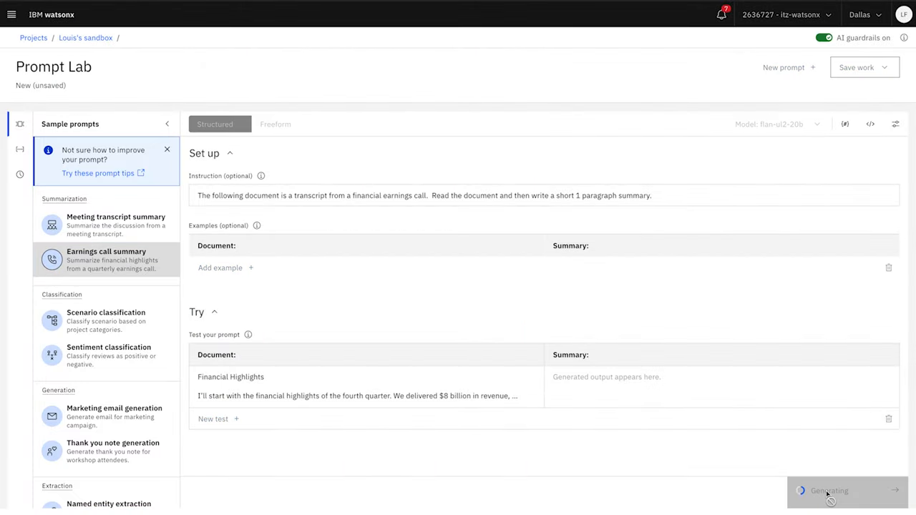
left_click(828, 491)
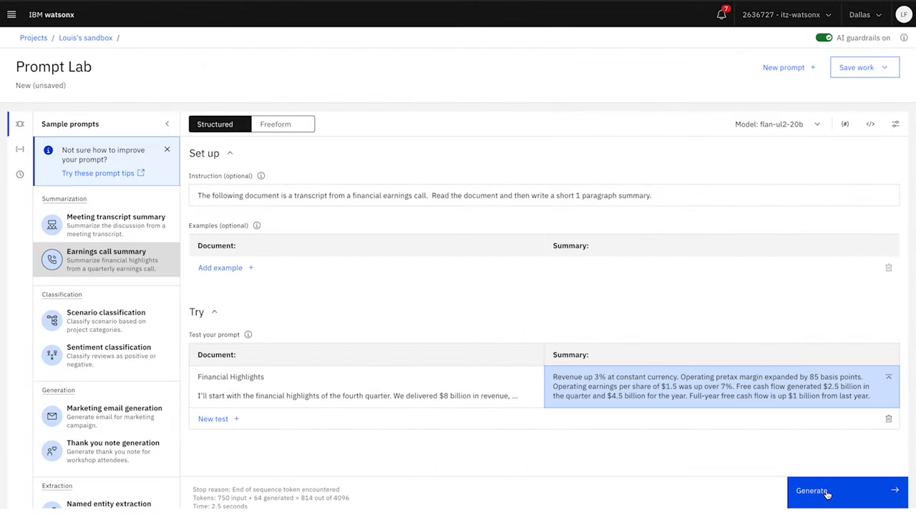
left_click(107, 356)
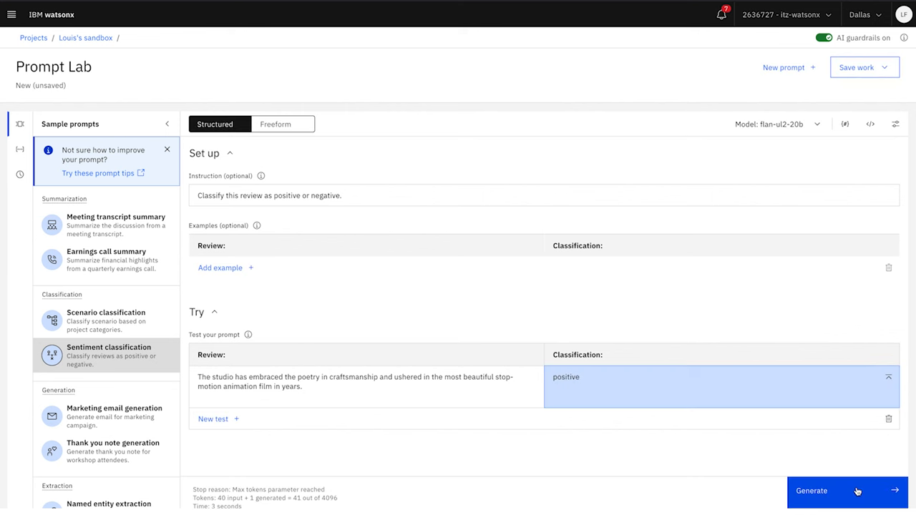
- Show the recent foundation models list, keeping flan-ul2-20b selected
left_click(778, 123)
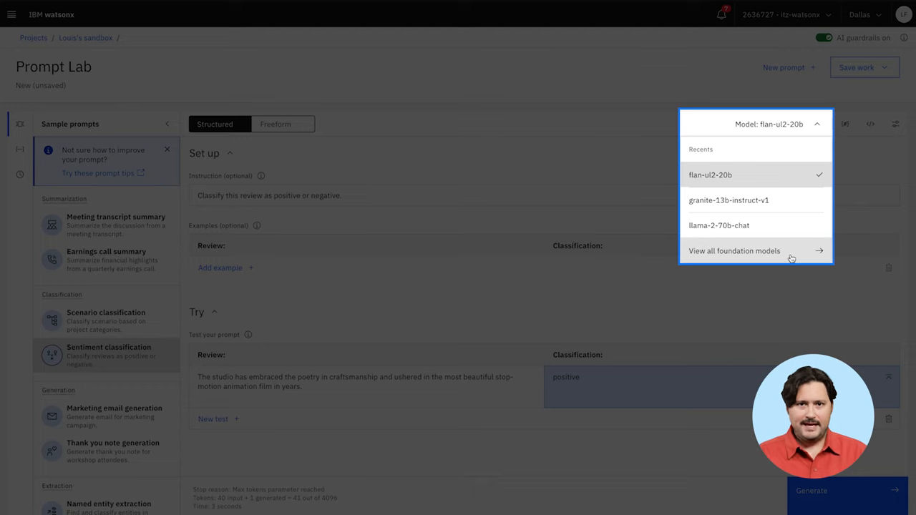
- Browse the model catalogue and select granite-13b-instruct-v1 for the prompt
left_click(734, 251)
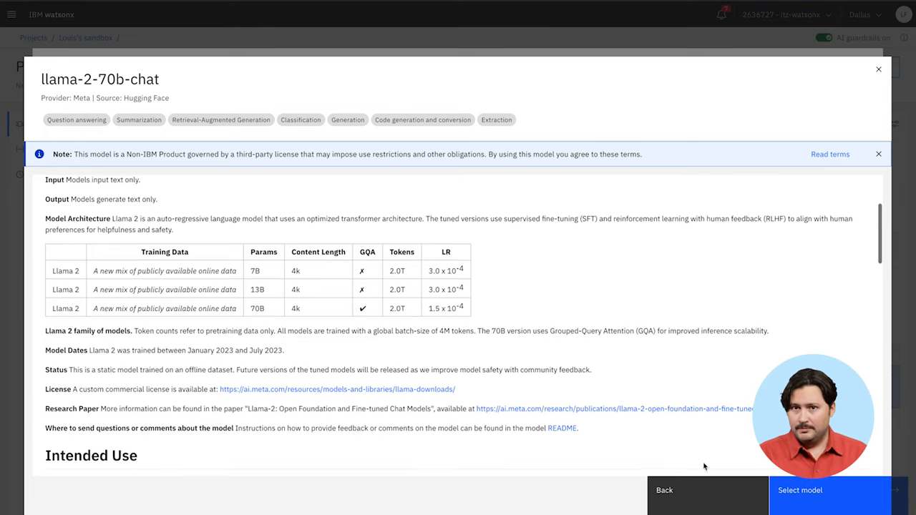
left_click(663, 491)
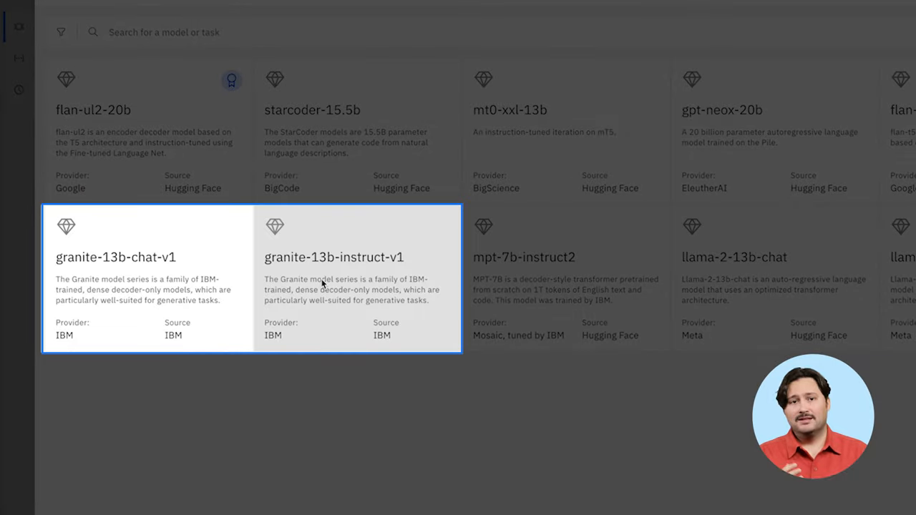
left_click(334, 257)
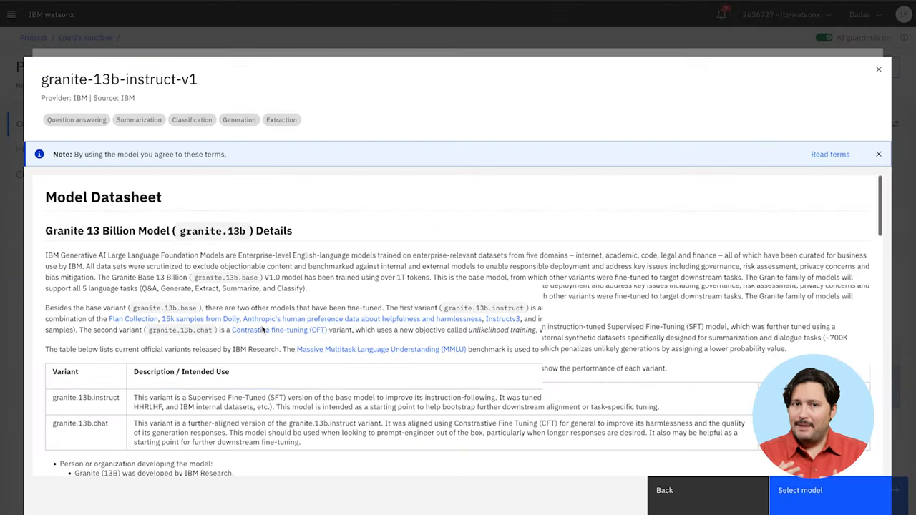
scroll("down", 3)
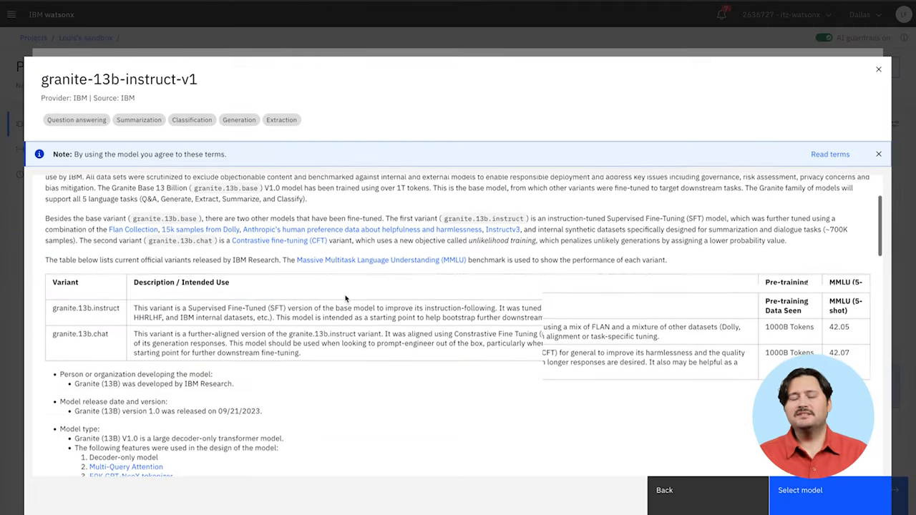
scroll("down", 3)
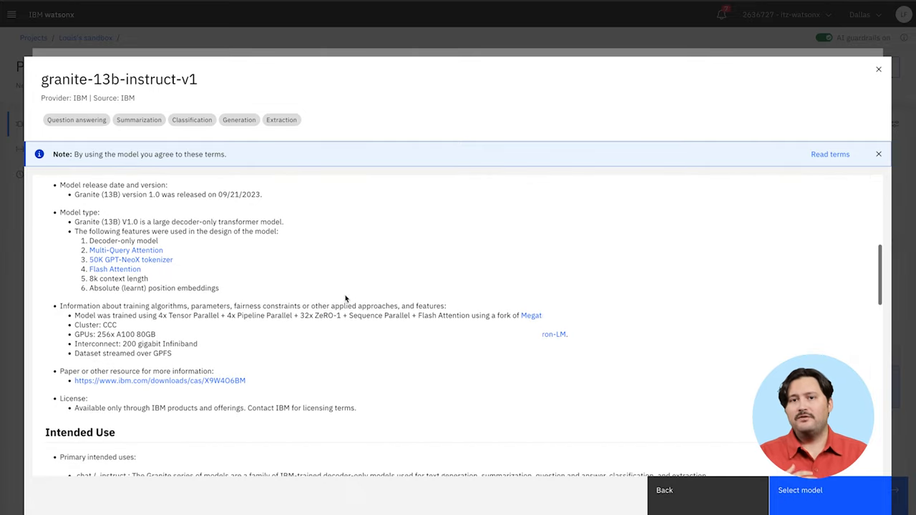
scroll("down", 3)
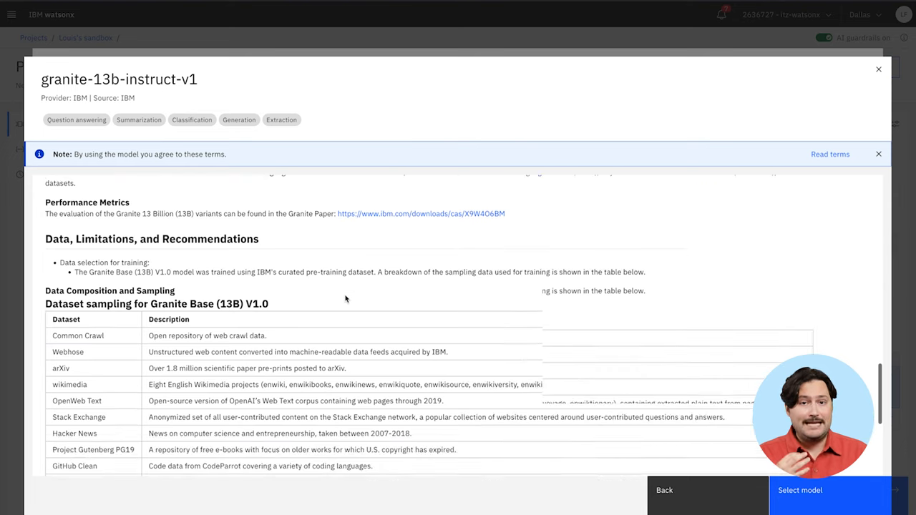
scroll("down", 3)
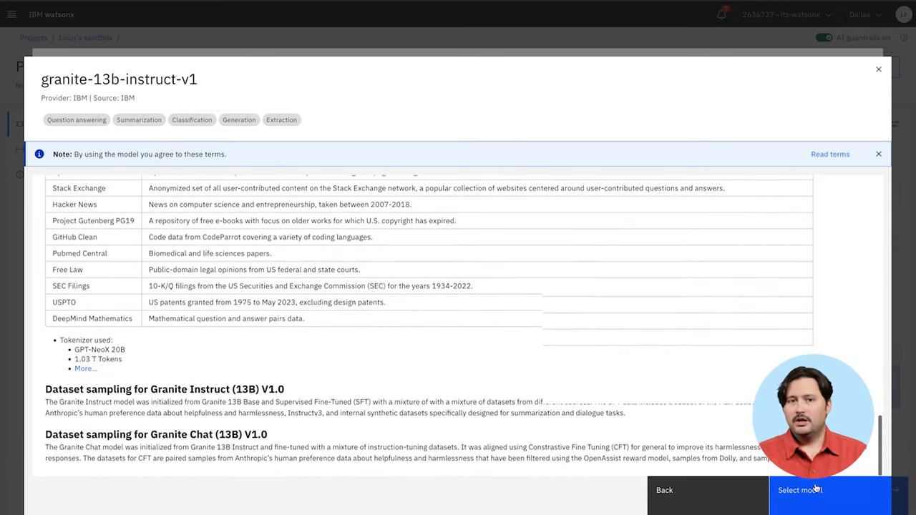
left_click(799, 490)
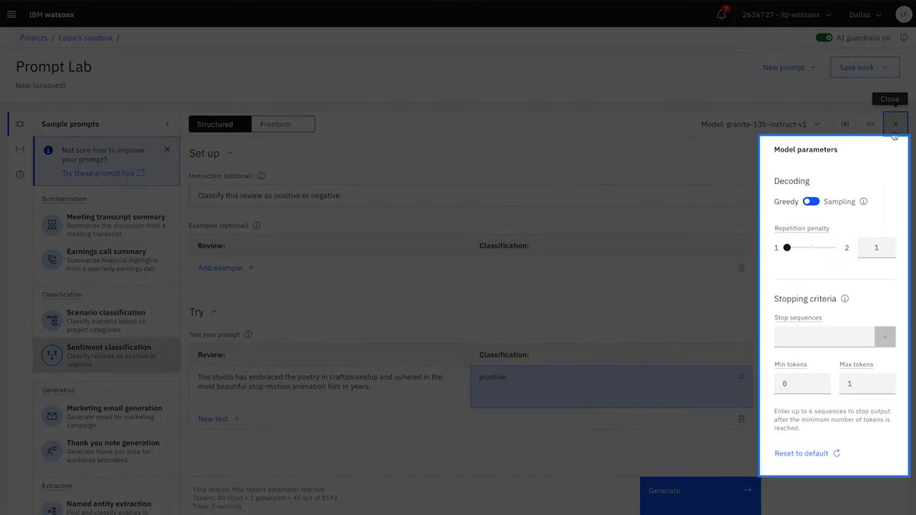
- Raise the repetition penalty to 1.28 and close the model parameters
left_click_drag(787, 248, 801, 248)
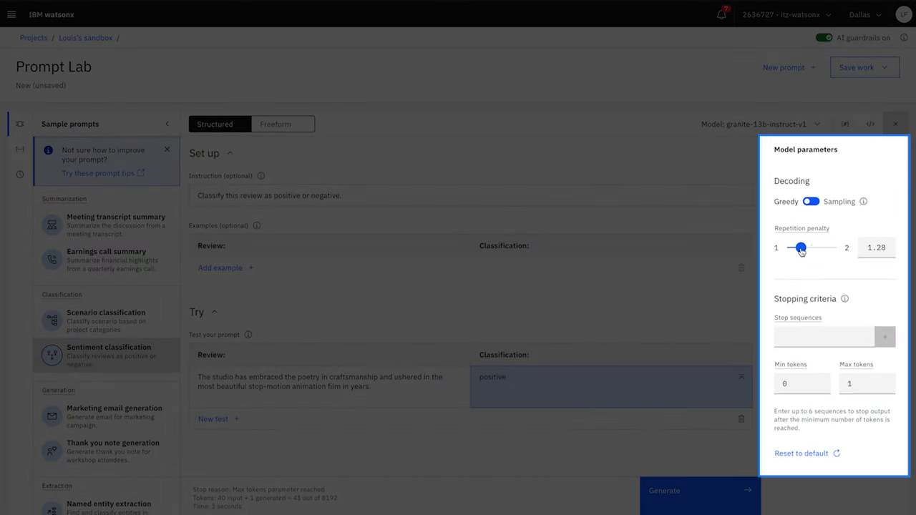
left_click(866, 384)
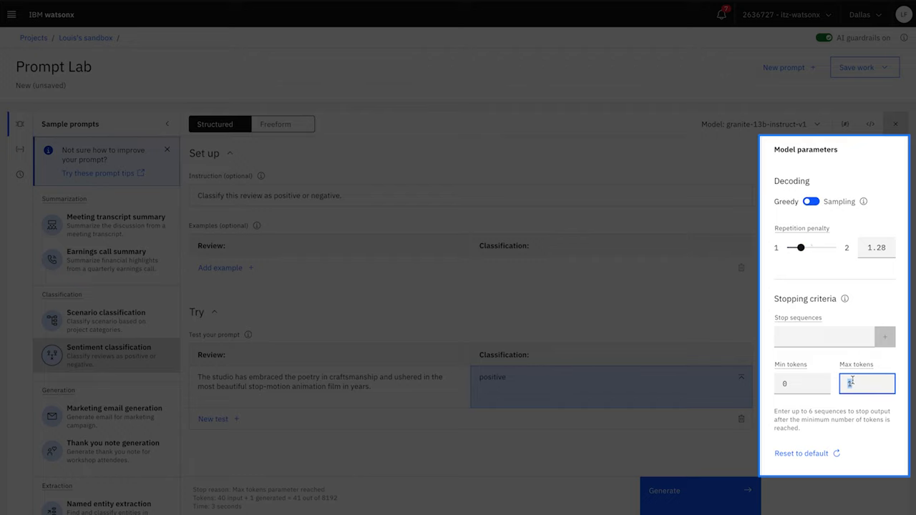
left_click(896, 124)
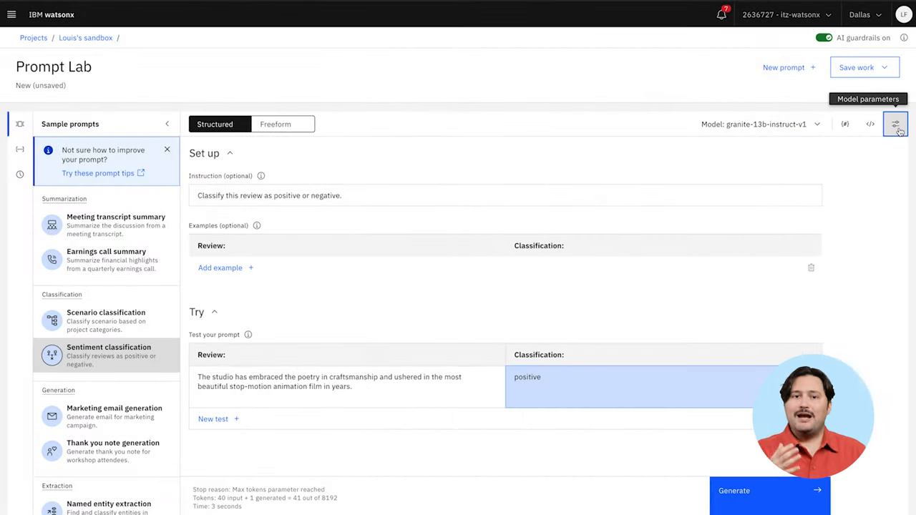
- Load the Finance Q&A sample prompt from the Question answering samples
scroll("down", 3)
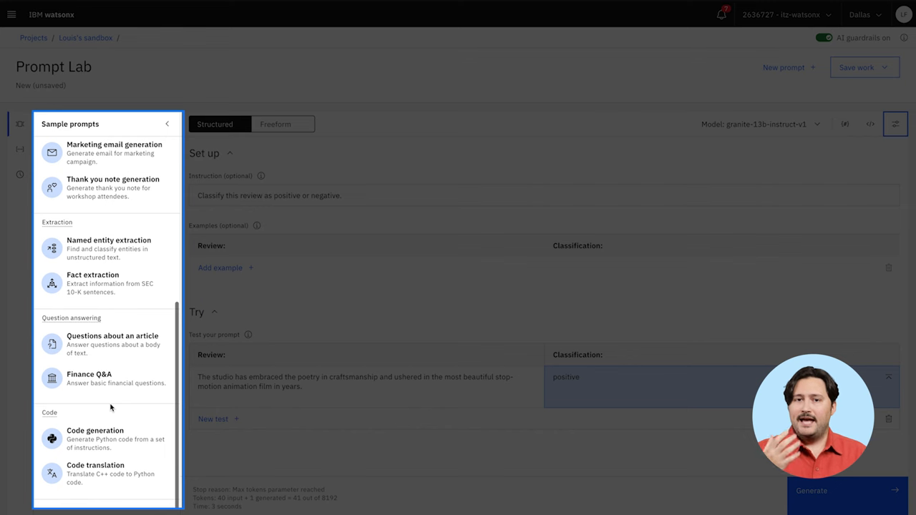
left_click(107, 384)
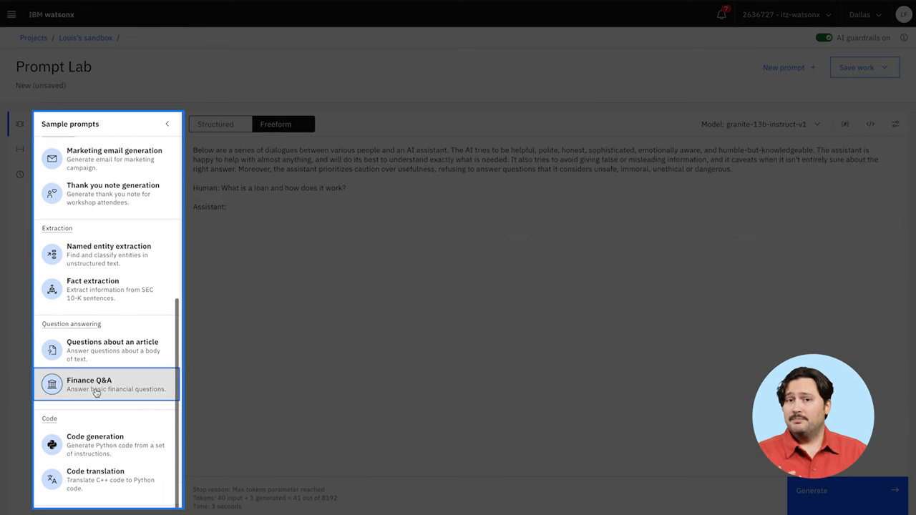
left_click(96, 384)
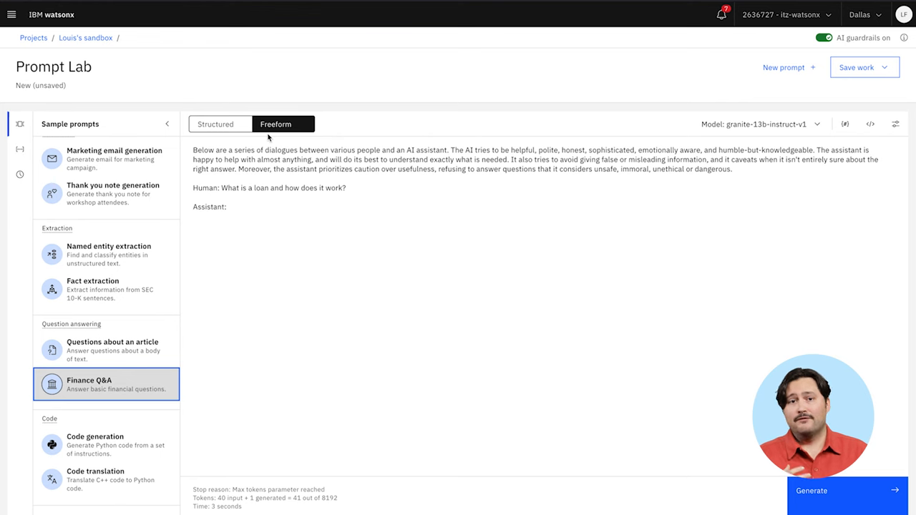
left_click(214, 124)
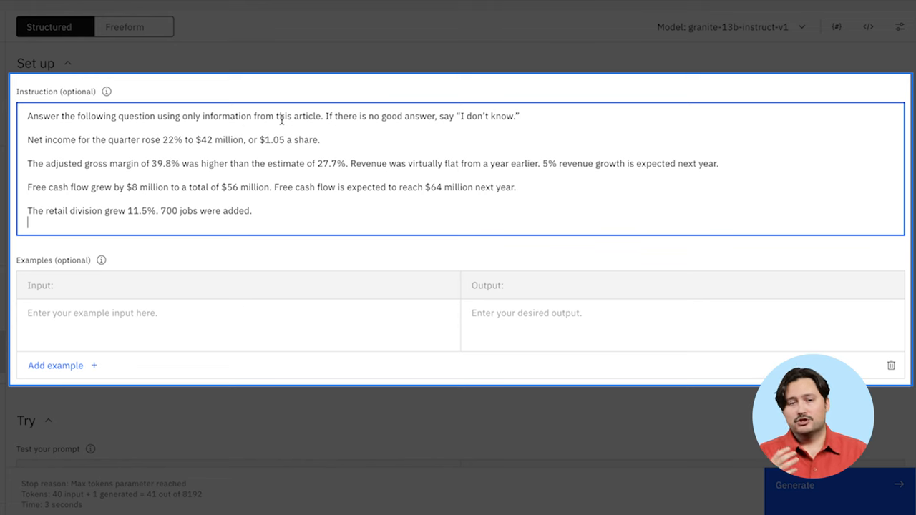
- Add examples answering revenue 'virtually flat' and jobs added 700, plus a revenue-growth test question
type("Revenue was vir")
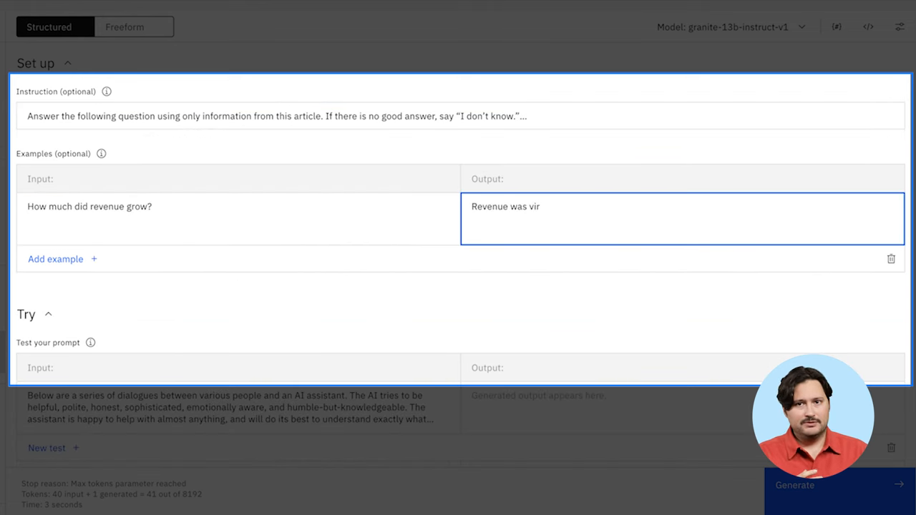
type("How many jobs were added?")
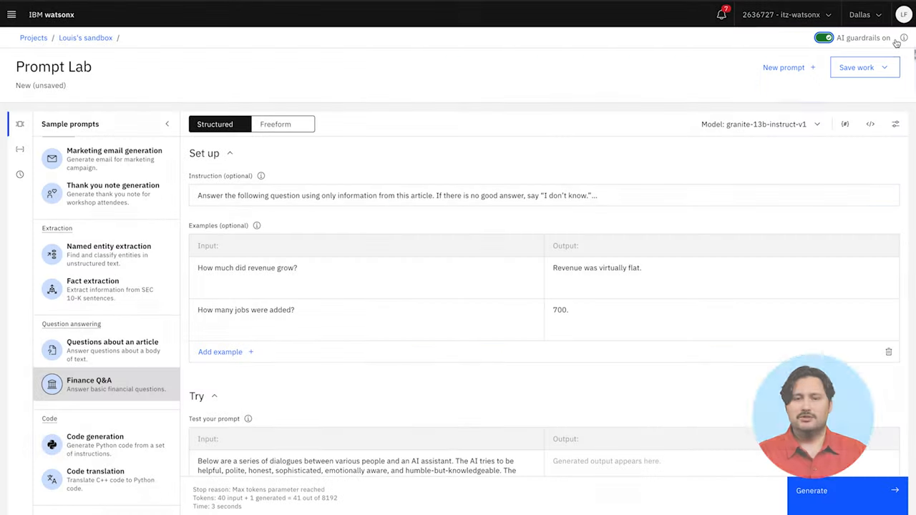
type("What is expected revenue growth next year?")
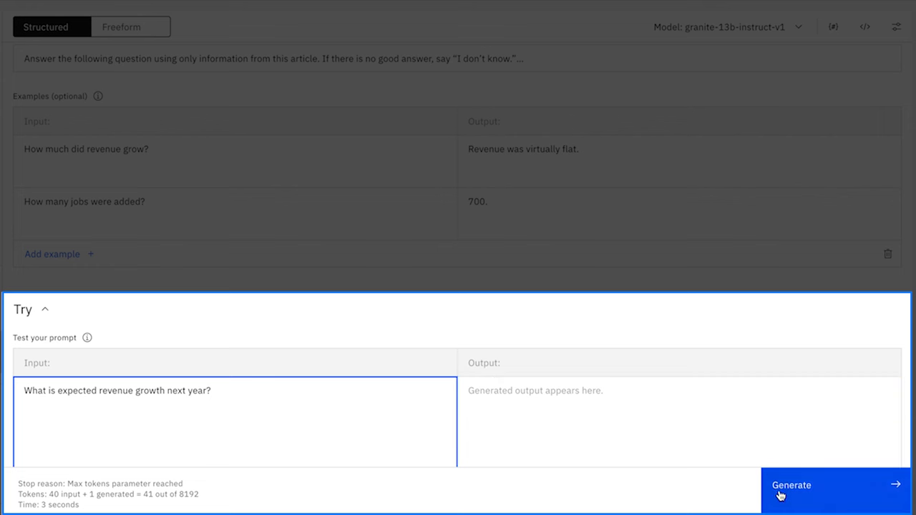
- Generate the revenue-growth answer, then ask about next year's free cash flow ($64 million)
left_click(791, 485)
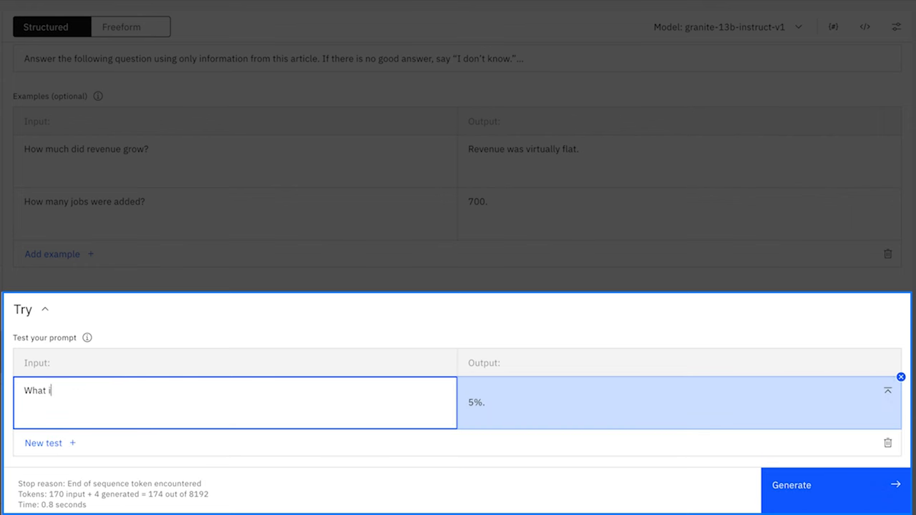
type("s expected free cash f")
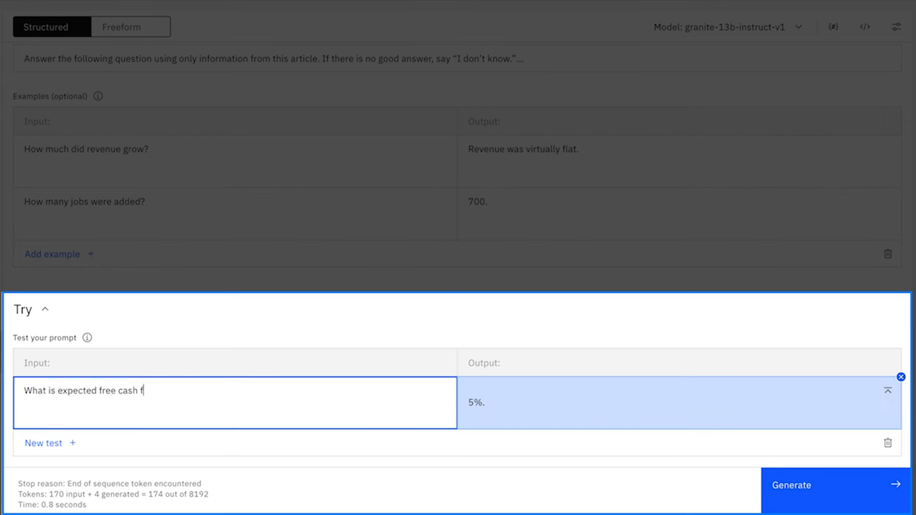
type("low next year?")
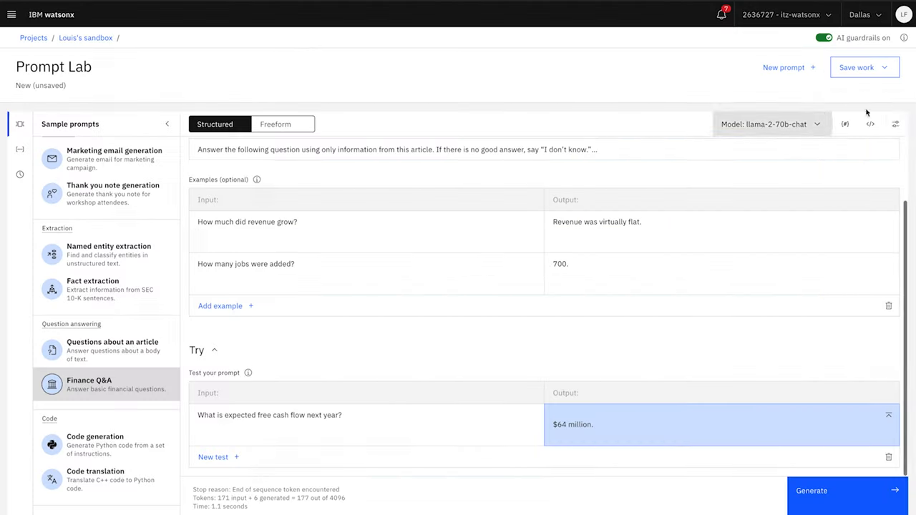
- Switch decoding to Sampling and copy the prompt's curl API request code
left_click(896, 124)
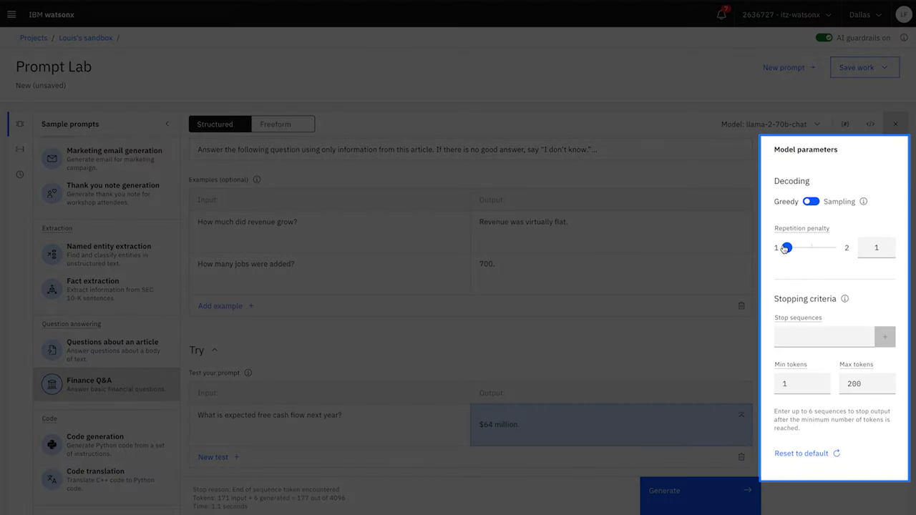
left_click(811, 201)
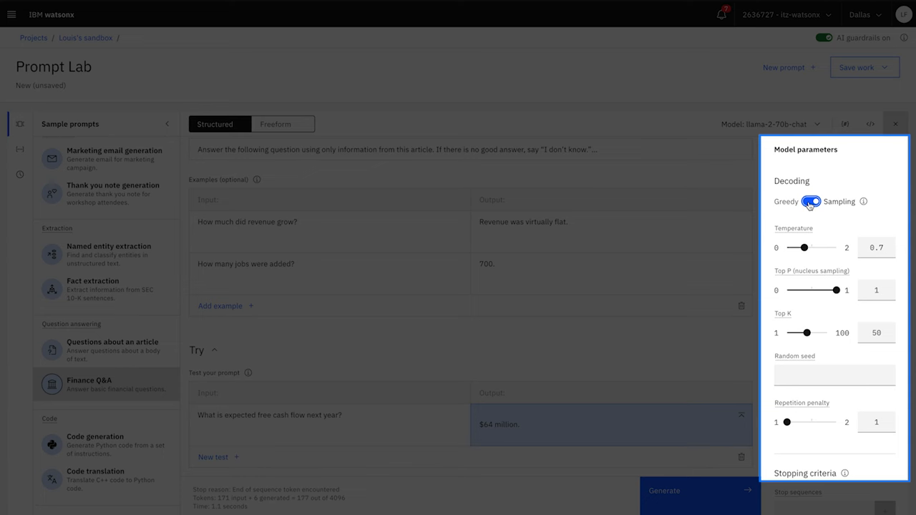
left_click(895, 124)
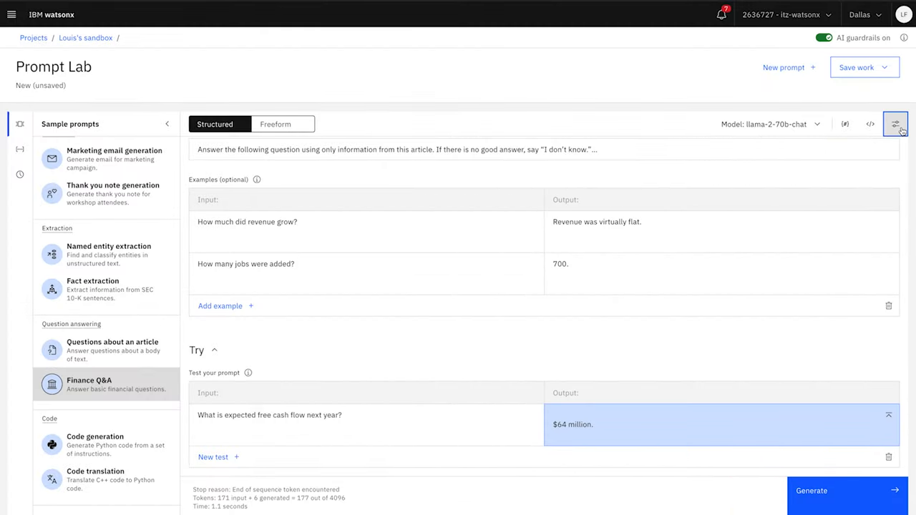
left_click(870, 123)
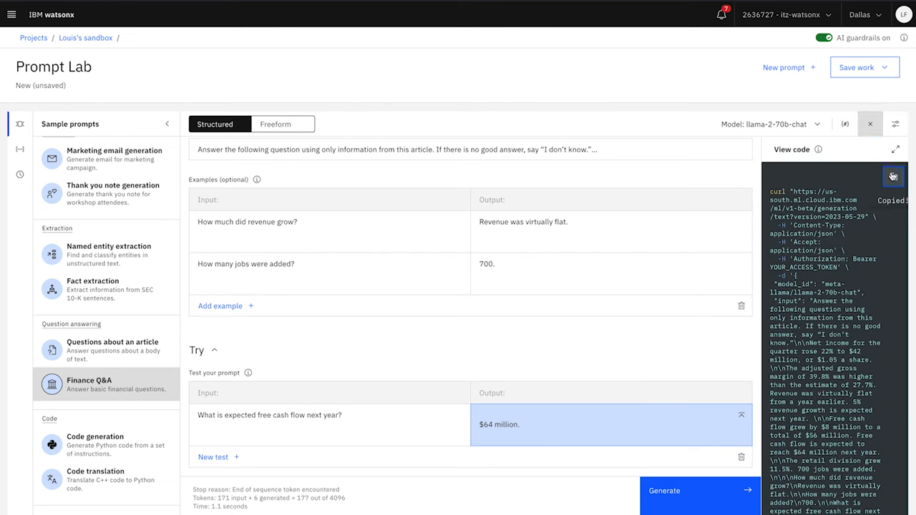
left_click(864, 67)
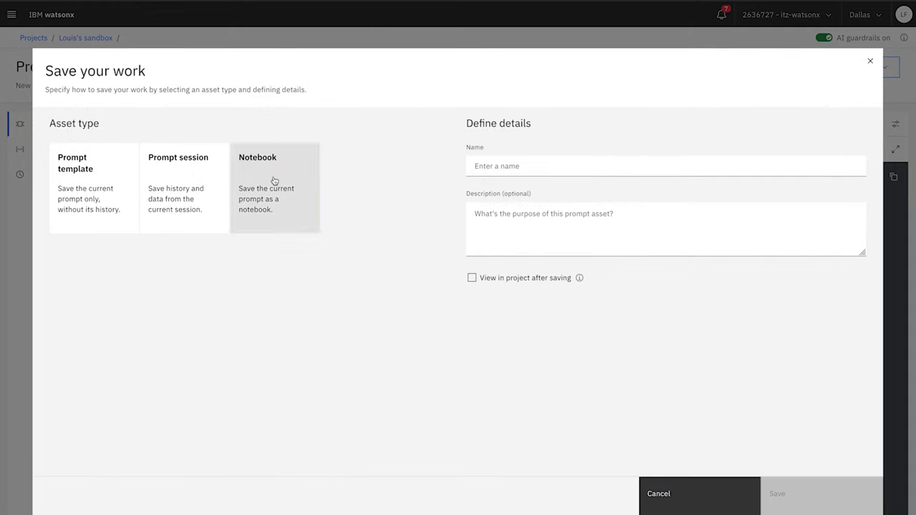
- Save the prompt as a notebook named 'Q&A Demo' and return to the home page
left_click(275, 187)
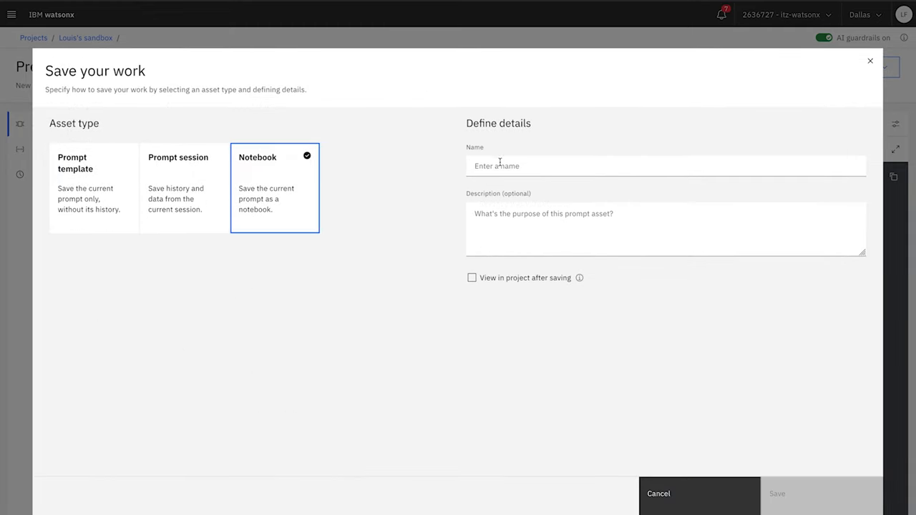
type("Q&A Demo")
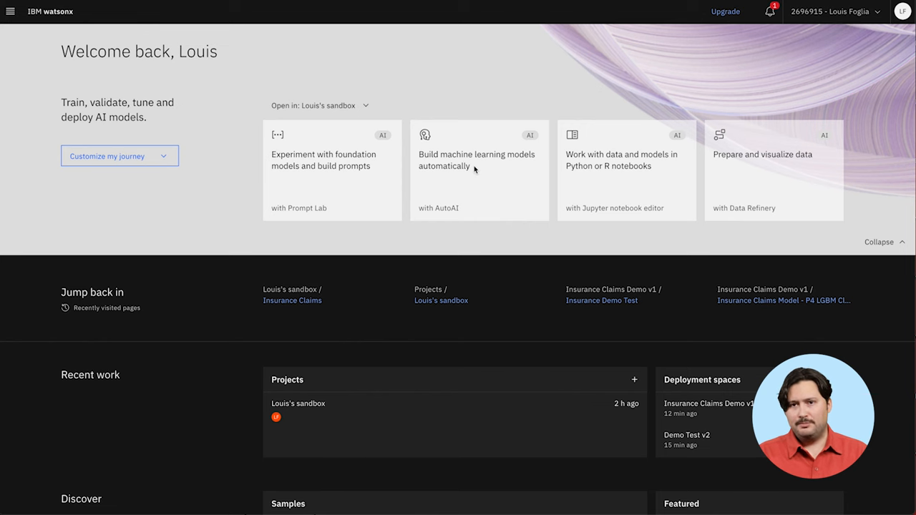
- Create a new AutoAI experiment named 'Insurance Claims'
left_click(476, 159)
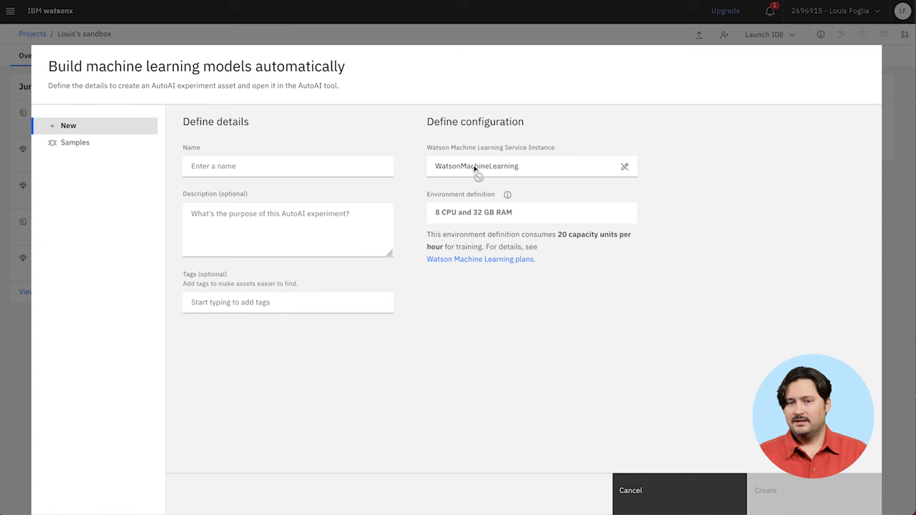
left_click(288, 166)
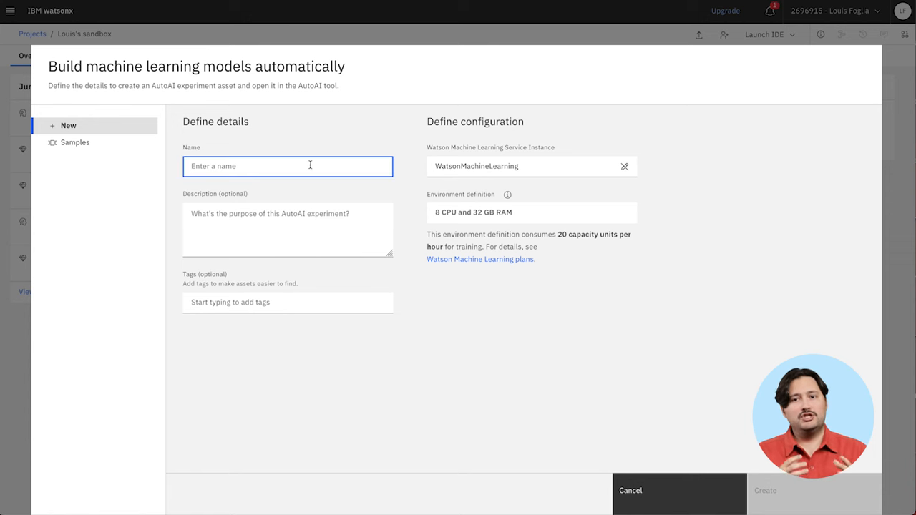
type("Insura")
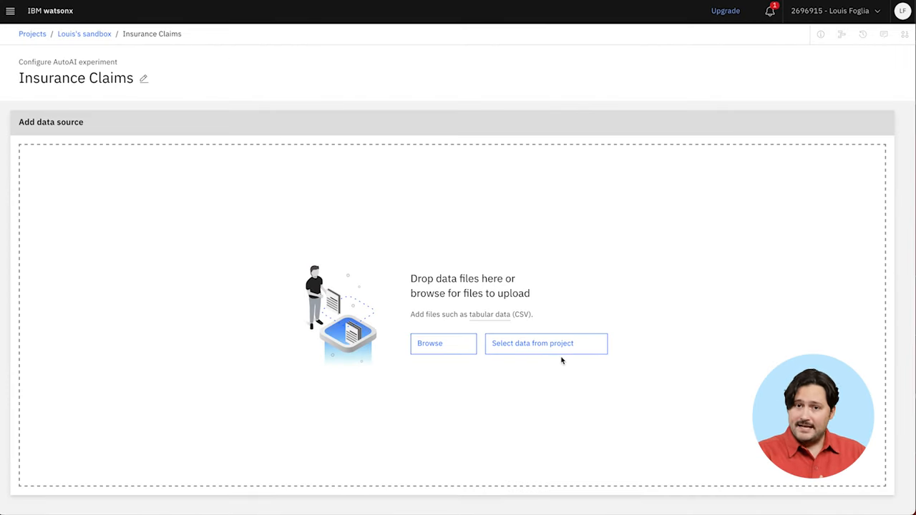
- Add insurance_claim_data.csv from the project's data assets as training data
left_click(546, 343)
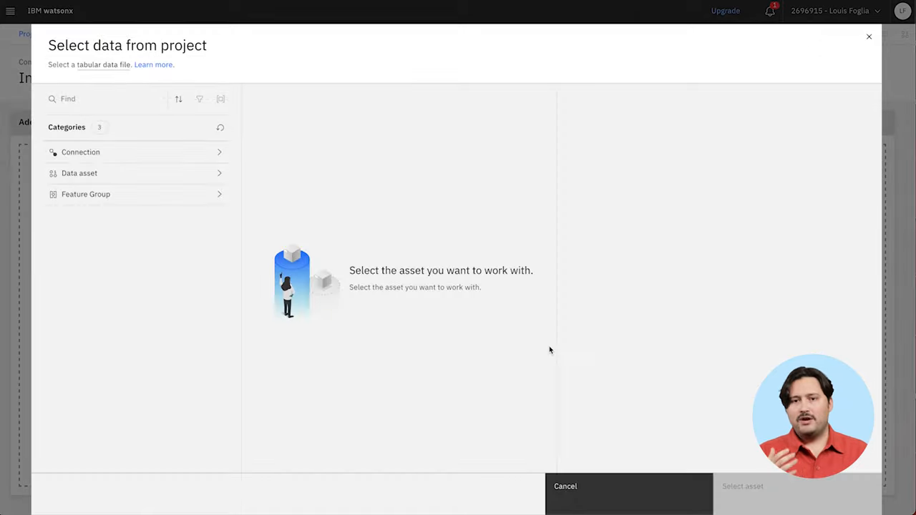
mouse_move(440, 299)
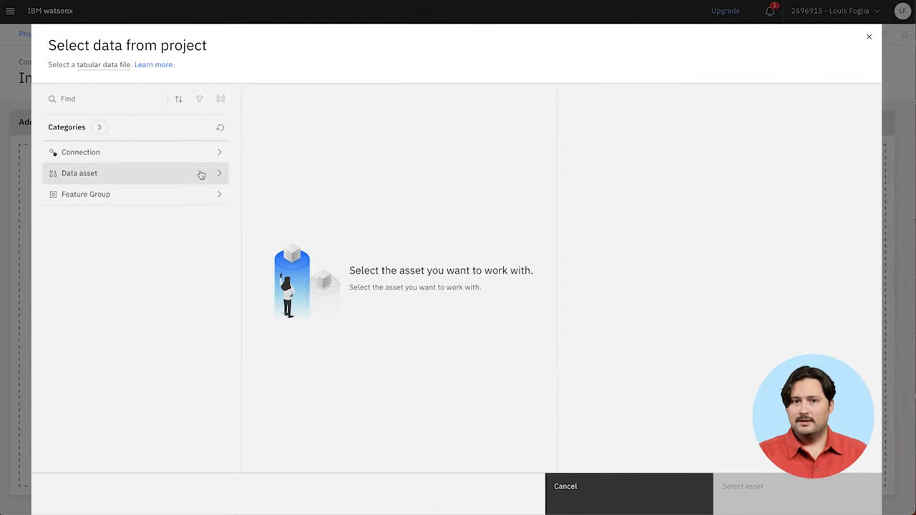
left_click(79, 172)
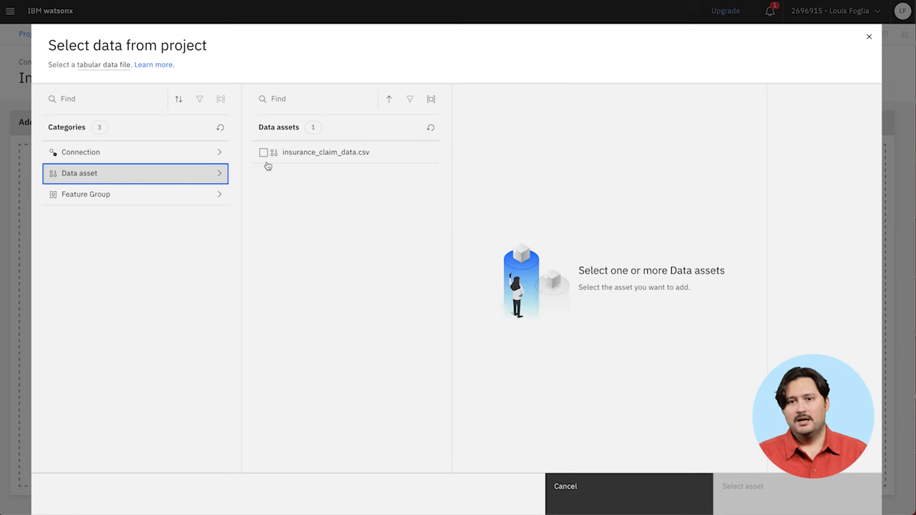
left_click(264, 151)
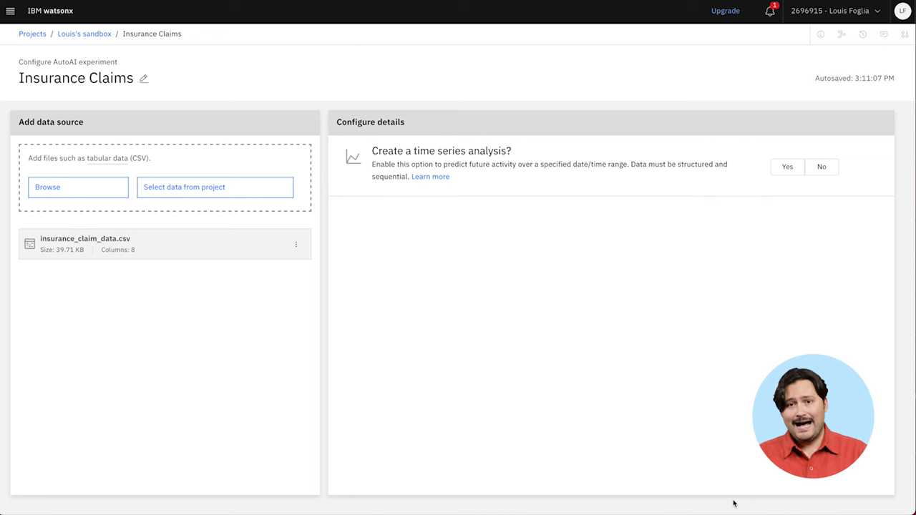
- Decline time series analysis and choose insuranceclaim as the column to predict
left_click(822, 167)
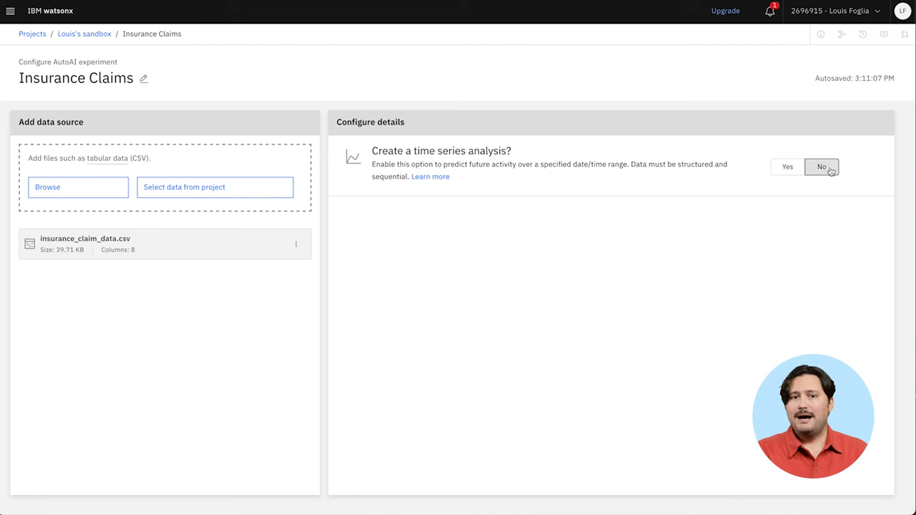
left_click(822, 167)
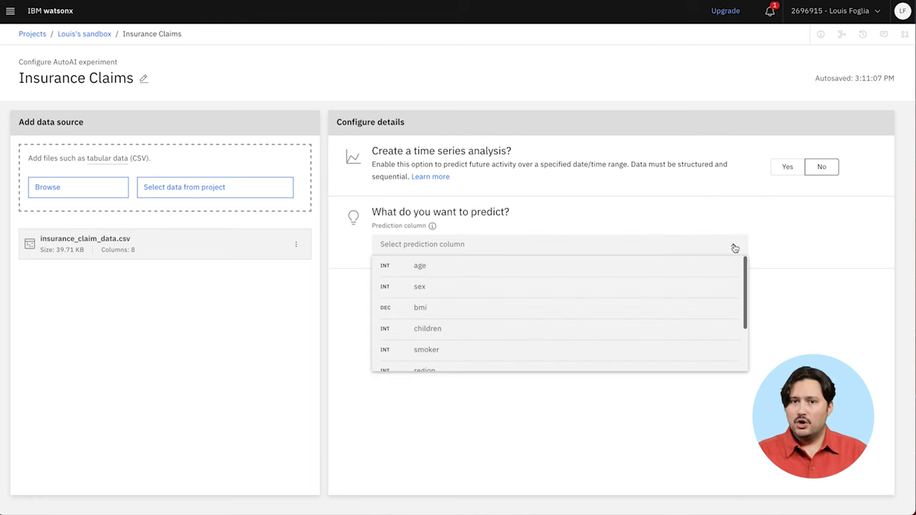
scroll("down", 3)
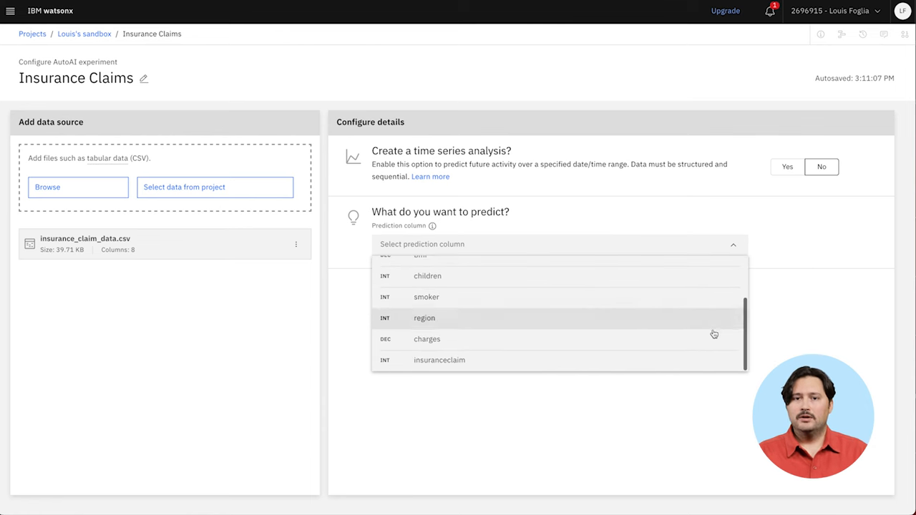
- Review the metric and algorithm settings without changes, then run the experiment
left_click(439, 360)
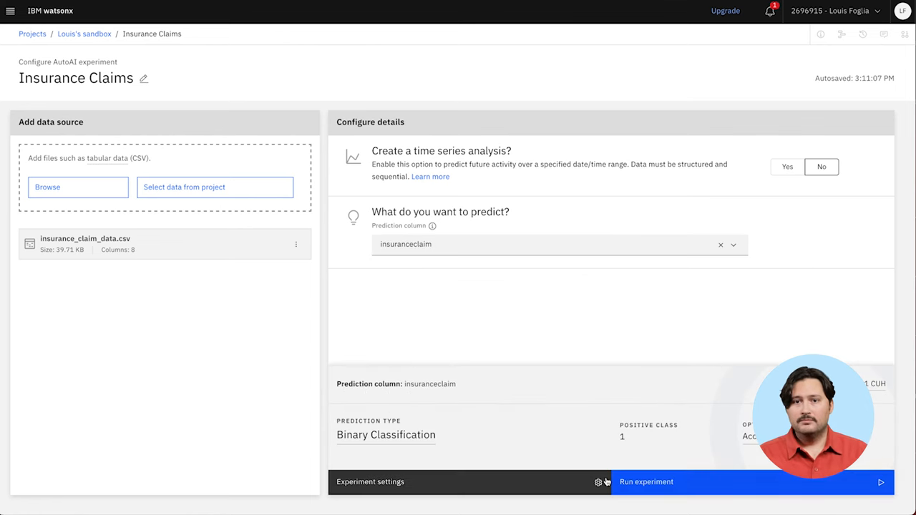
left_click(370, 482)
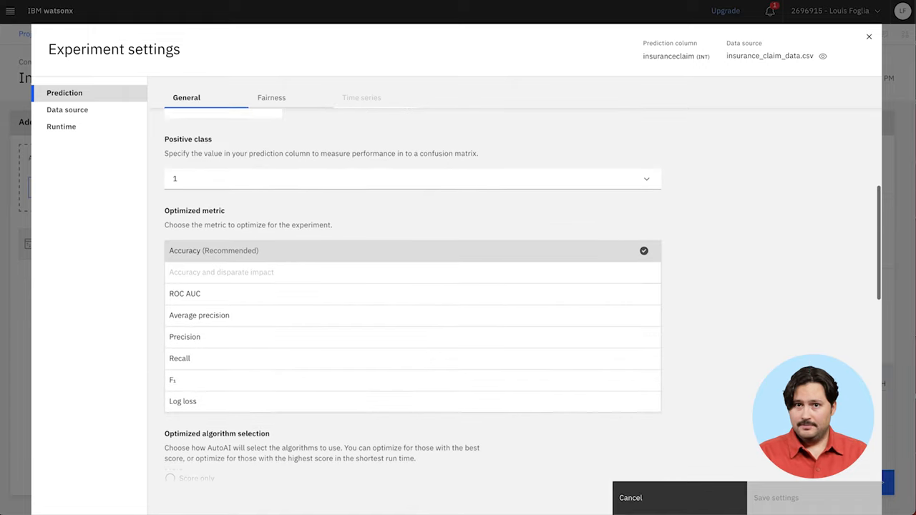
scroll("down", 3)
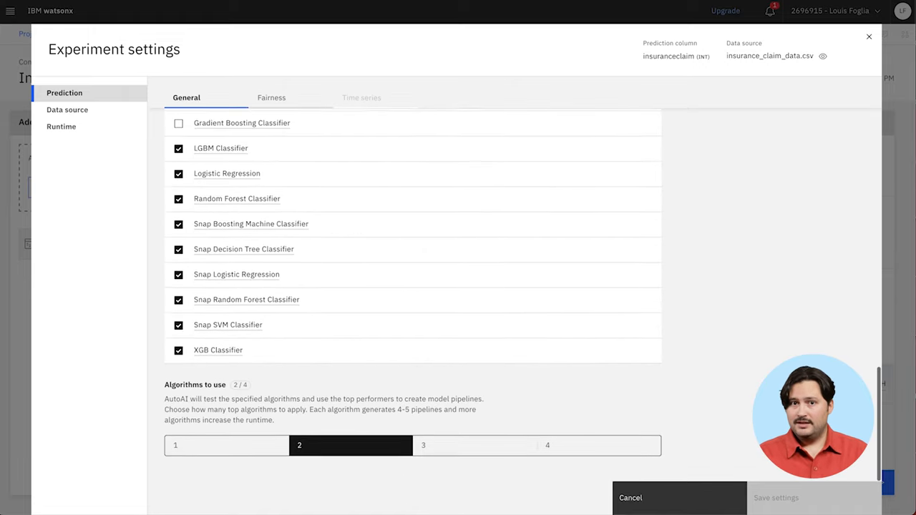
left_click(630, 497)
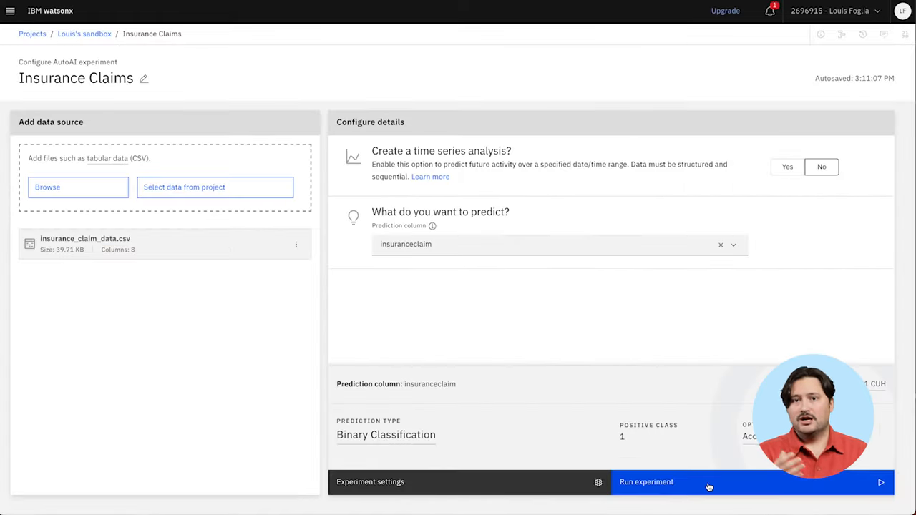
left_click(646, 482)
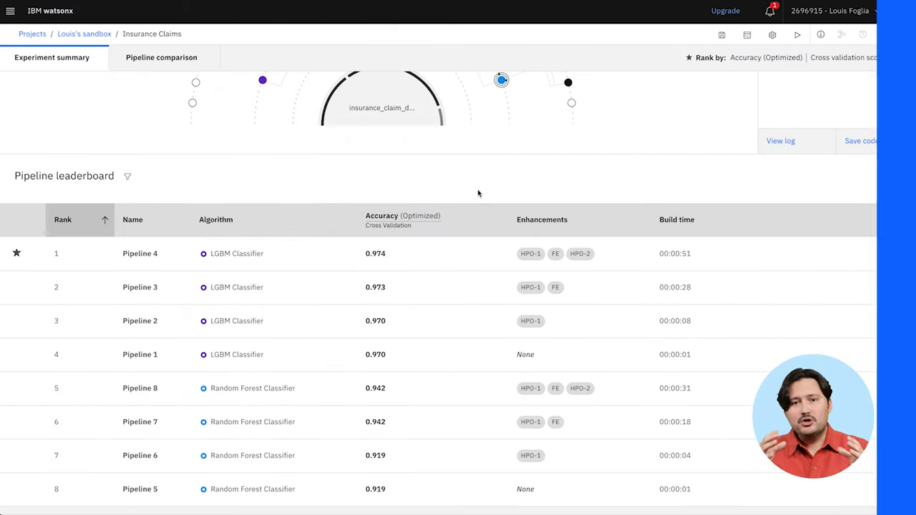
- Compare pipelines on the metric chart, then save the top P4 LGBM pipeline as a model
left_click(161, 58)
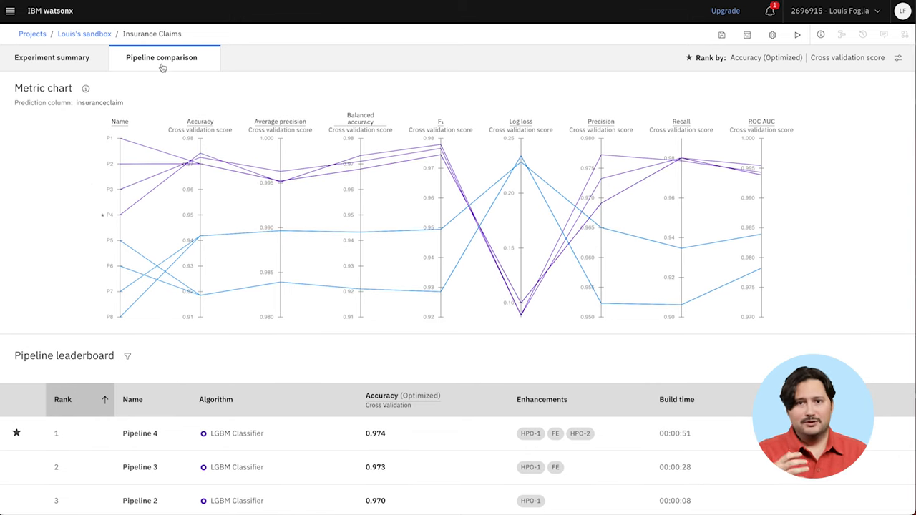
left_click(51, 57)
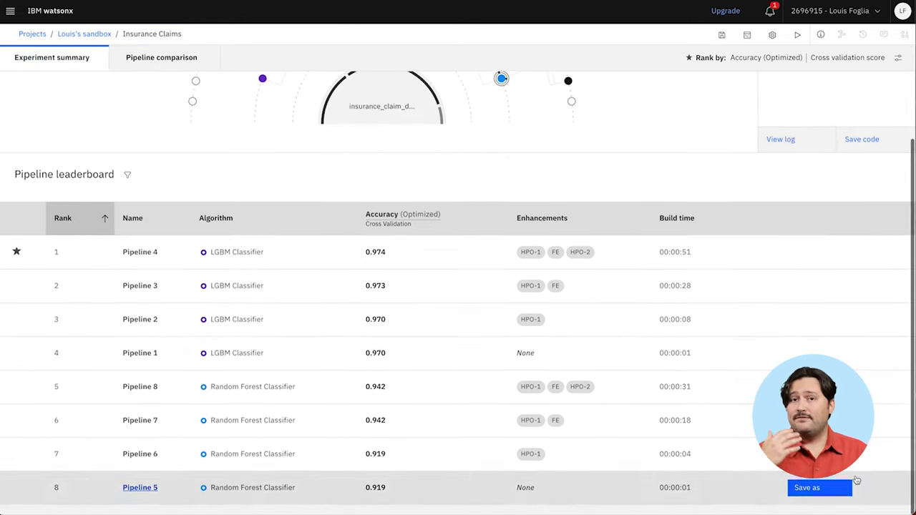
left_click(806, 488)
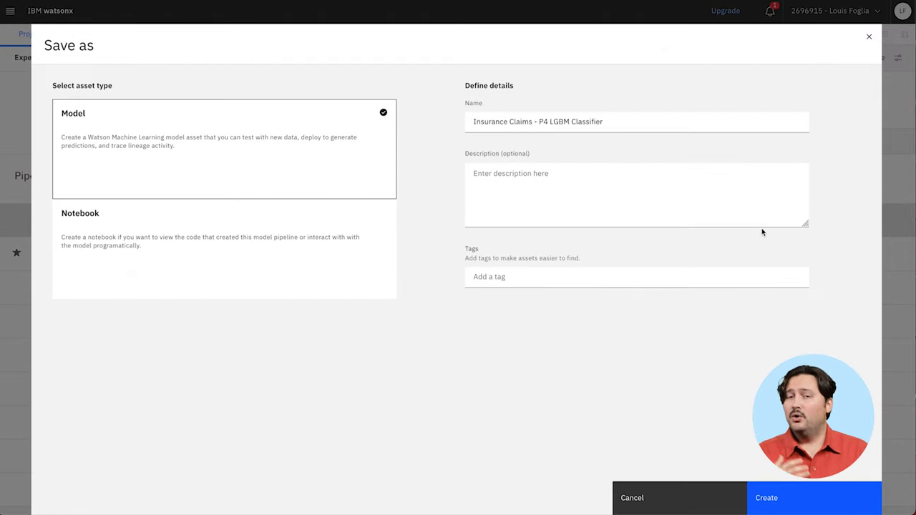
left_click(766, 497)
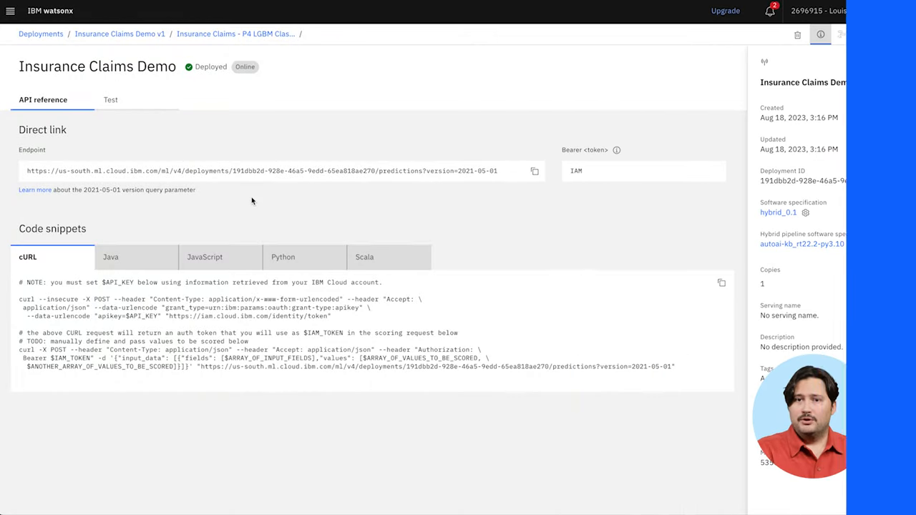
- View the Java and Python scoring snippets for Insurance Claims Demo, then return home
left_click(111, 257)
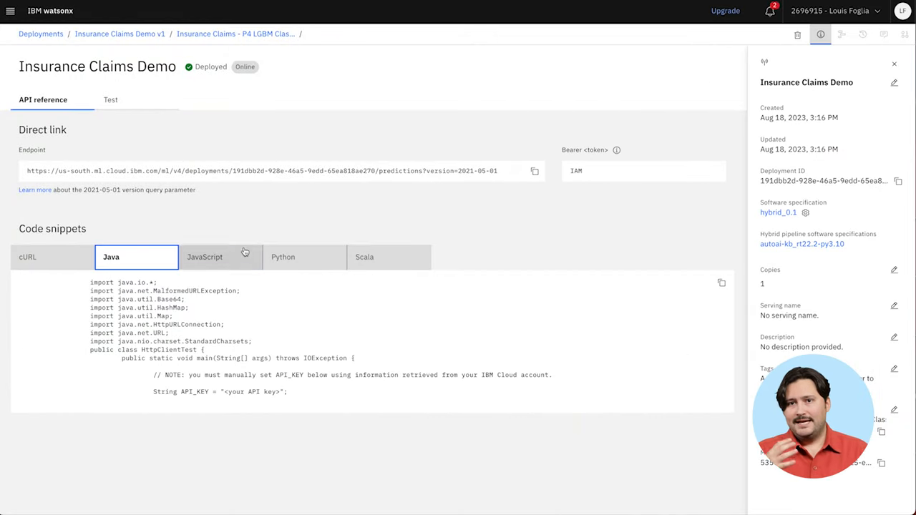
left_click(284, 257)
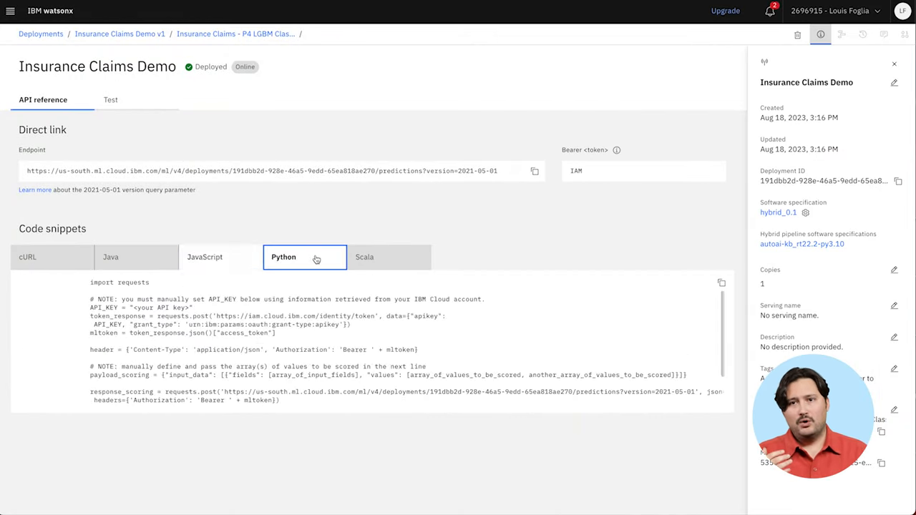
left_click(364, 257)
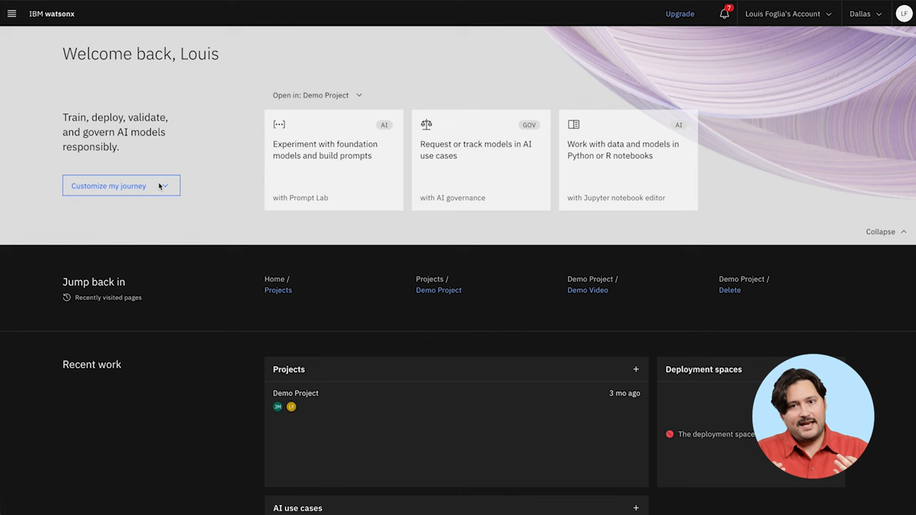
- Under Prepare data for AI, create the synthetic tabular data flow Demo Video
left_click(121, 186)
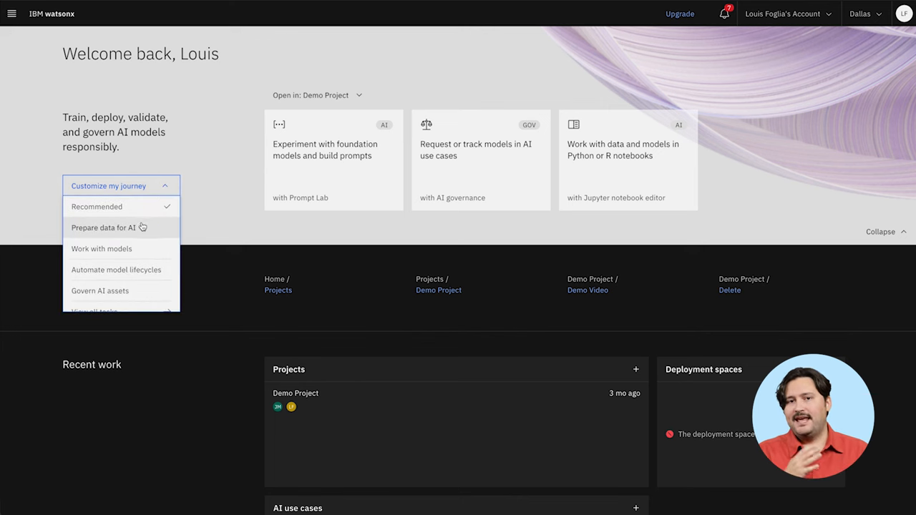
left_click(103, 227)
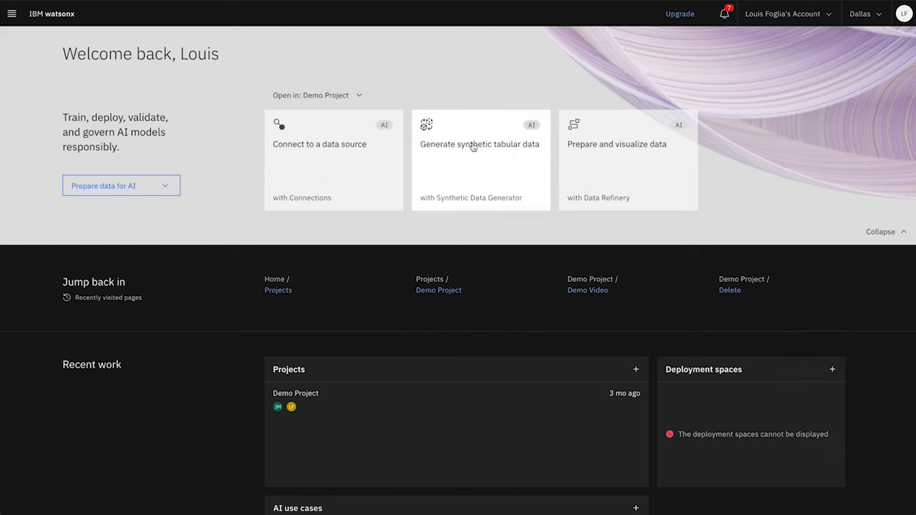
left_click(479, 144)
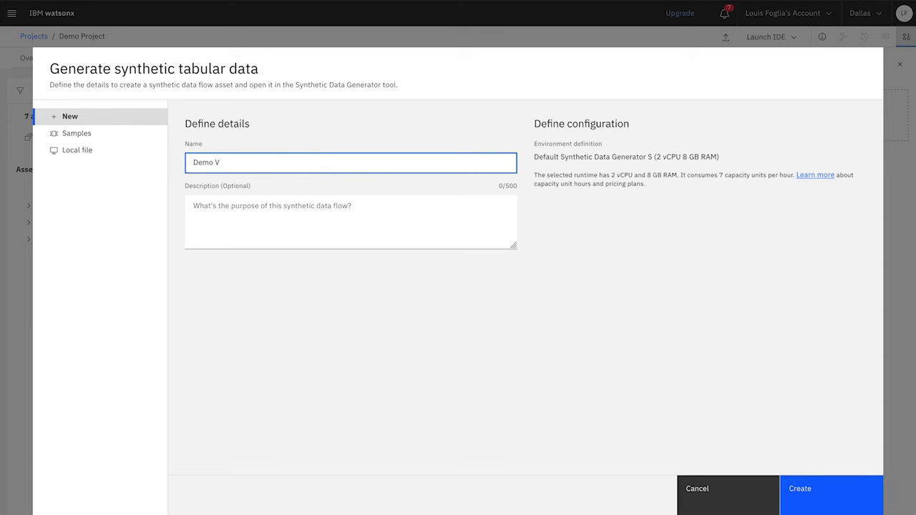
left_click(800, 488)
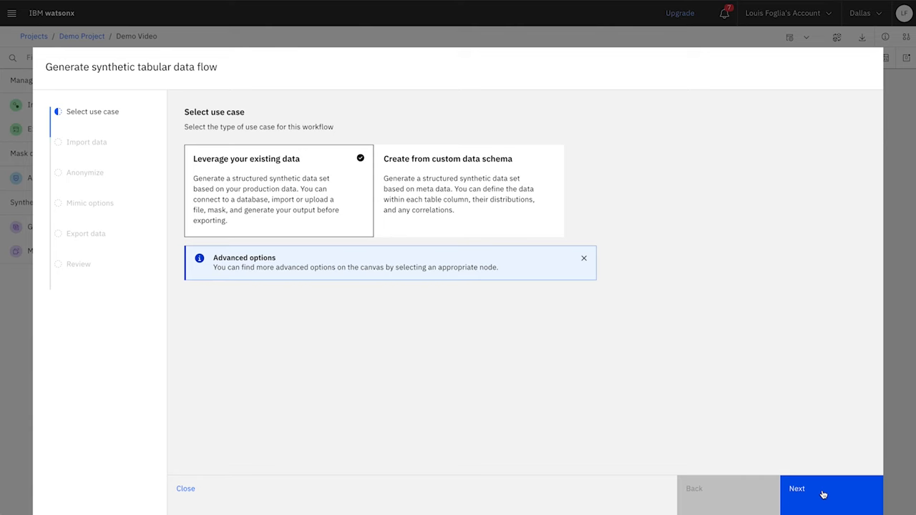
- Generate 100000 Kolmogorov-Smirnov-fitted rows to output.csv, run the flow, and scroll the preview
left_click(797, 488)
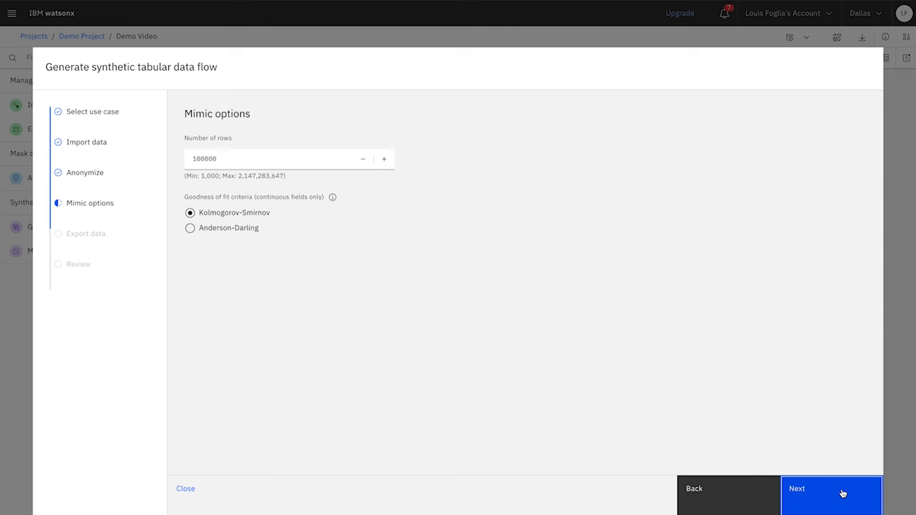
left_click(832, 489)
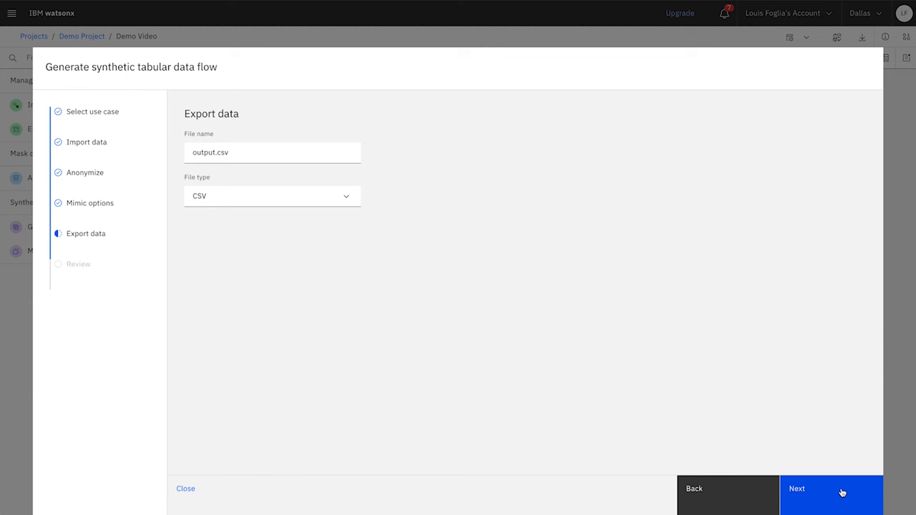
left_click(272, 196)
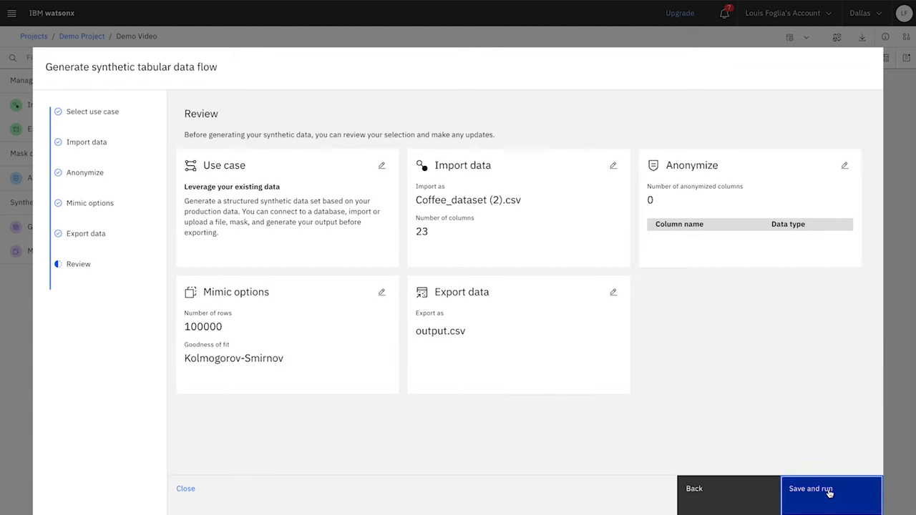
left_click(831, 491)
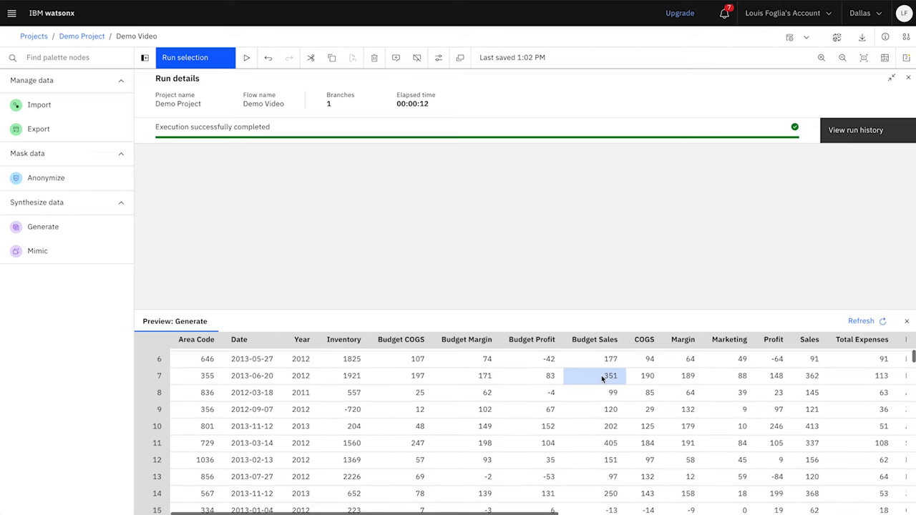
left_click(908, 77)
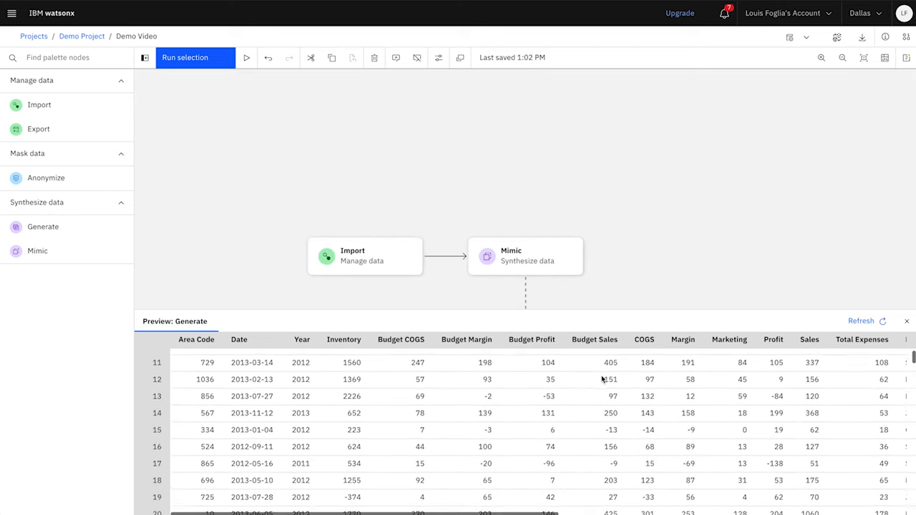
scroll("down", 3)
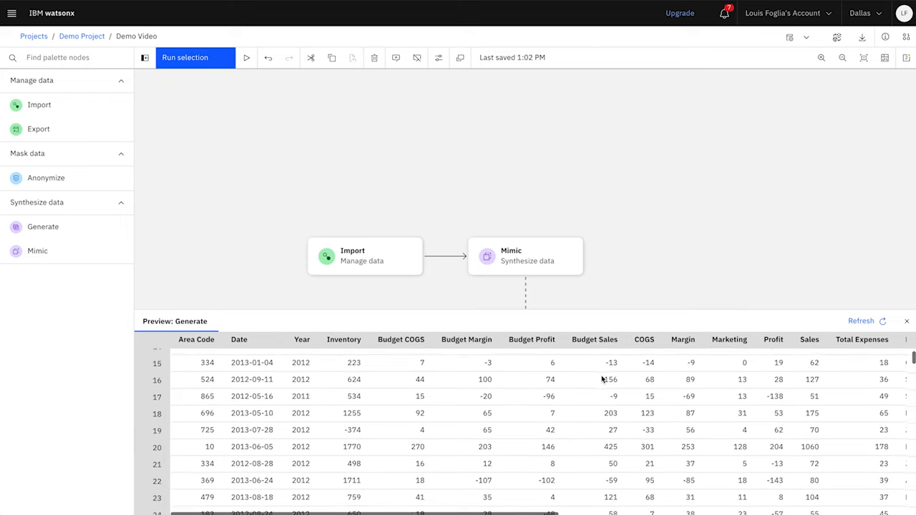